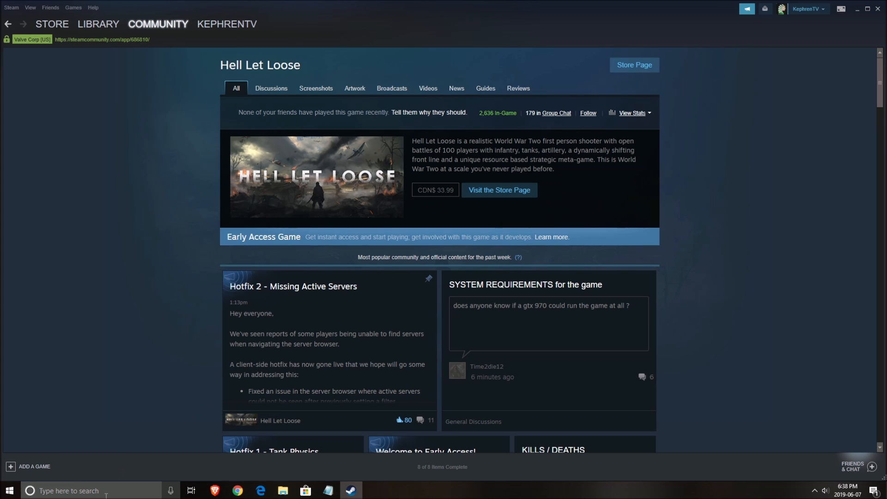
# Step: Search Windows for 'game mode' to reach the Game Mode settings page
pyautogui.write('gamn')
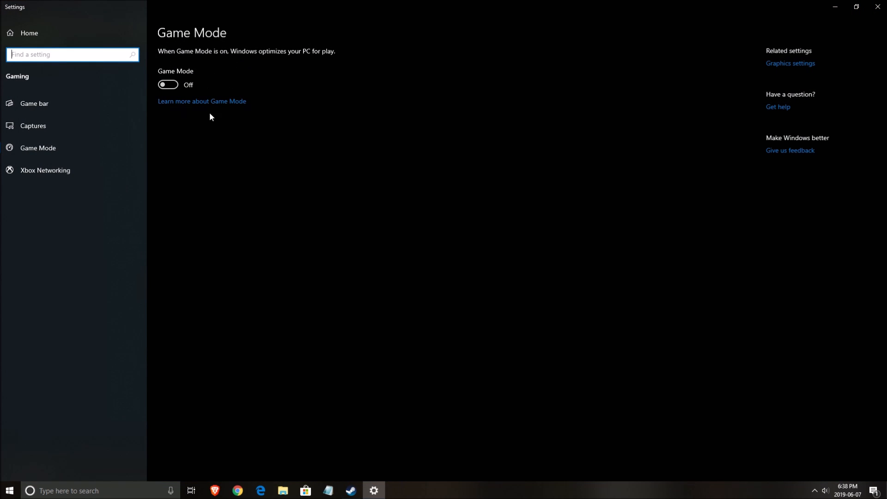
pyautogui.moveTo(66, 105)
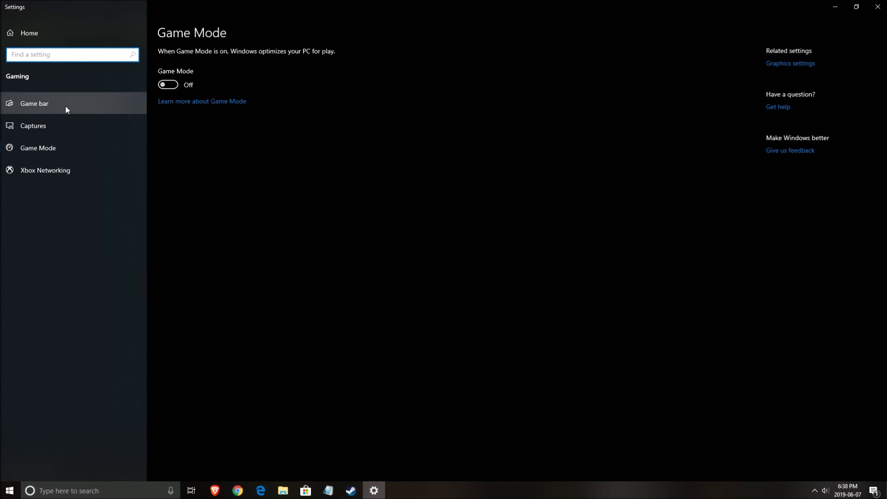
# Step: Leave Game Mode off and switch to the Game bar page with recording off
pyautogui.click(34, 103)
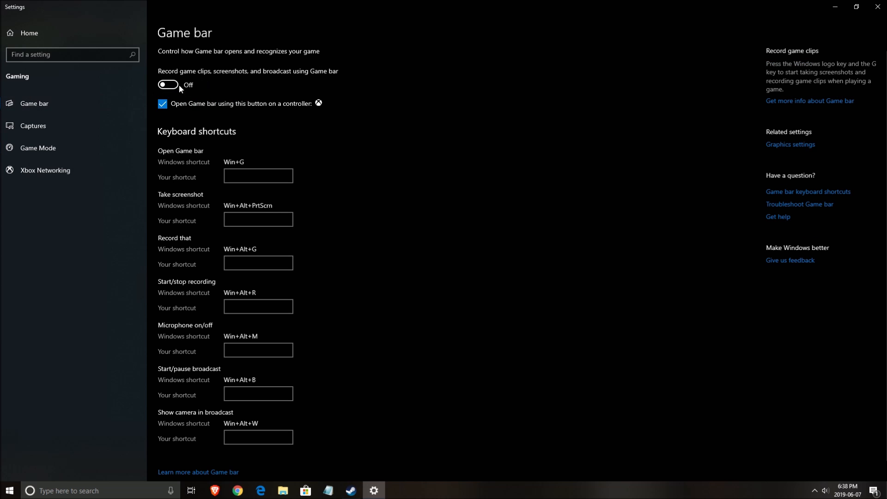
pyautogui.moveTo(530, 87)
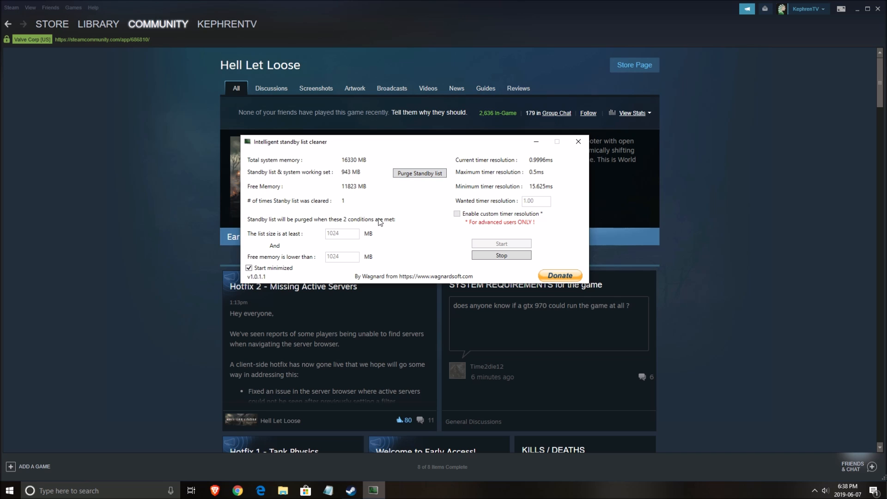
# Step: Start the standby list cleaner at 1024 MB thresholds and minimize it to the background
pyautogui.click(419, 172)
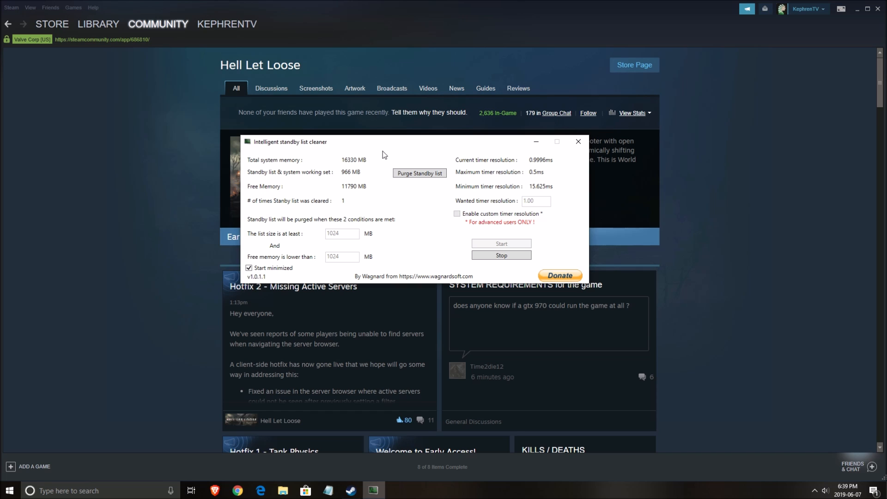
pyautogui.click(577, 141)
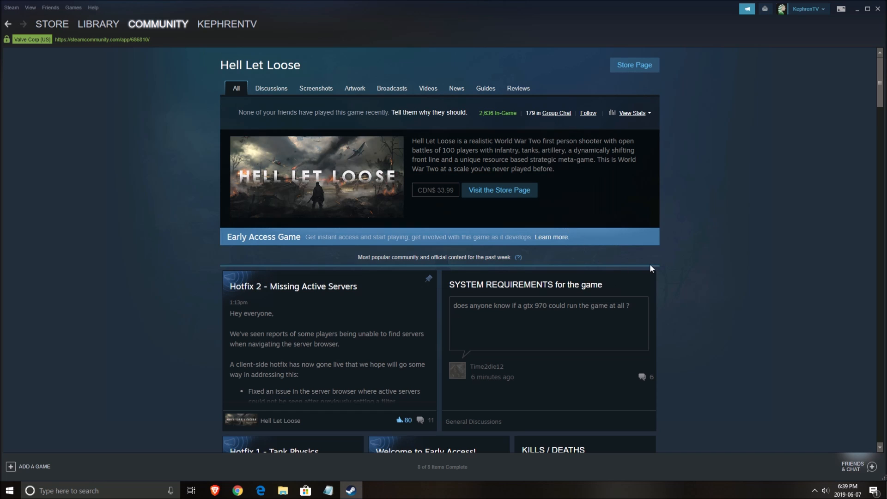
pyautogui.moveTo(651, 267)
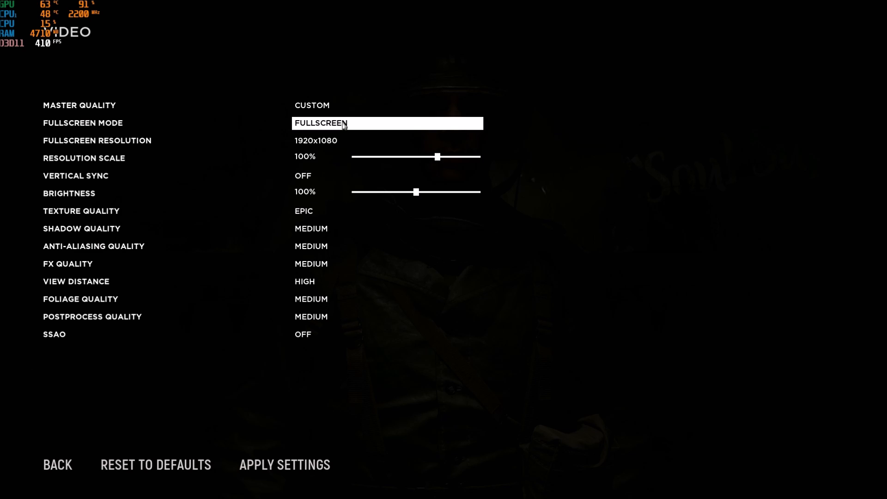
pyautogui.moveTo(369, 125)
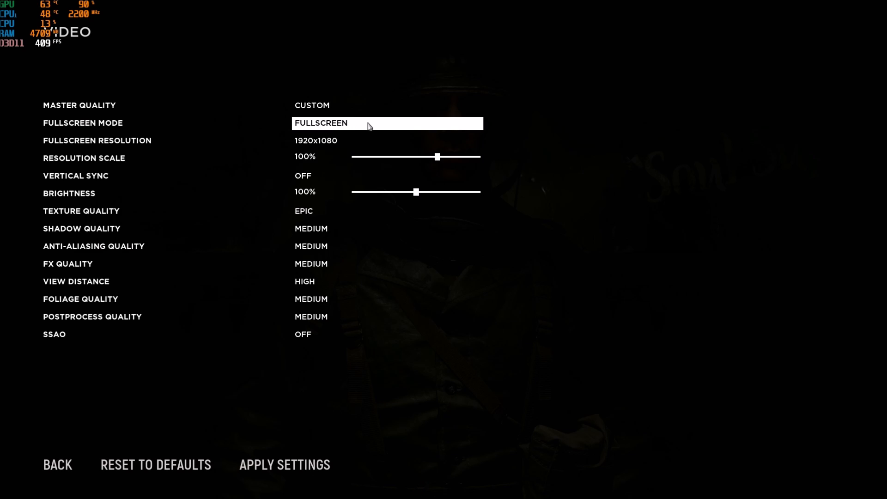
# Step: Reach the game's Video settings: fullscreen 1920x1080, vsync off, Epic textures, mostly Medium
pyautogui.click(386, 140)
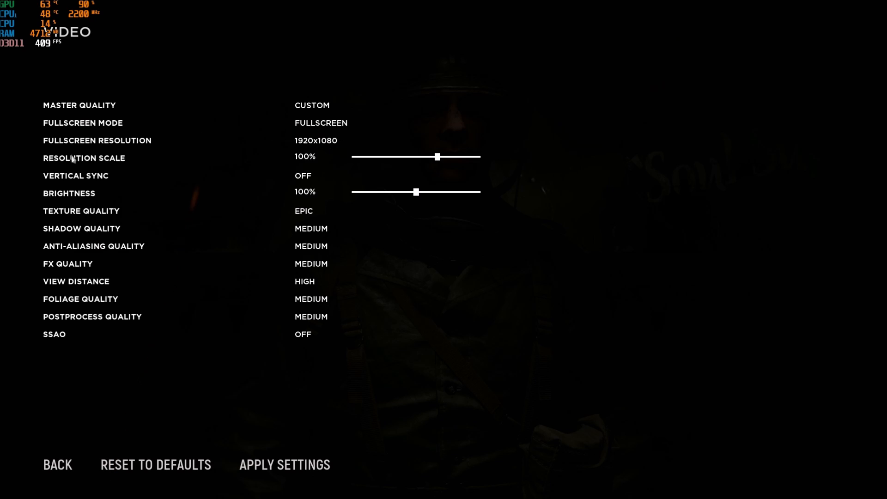
pyautogui.click(387, 140)
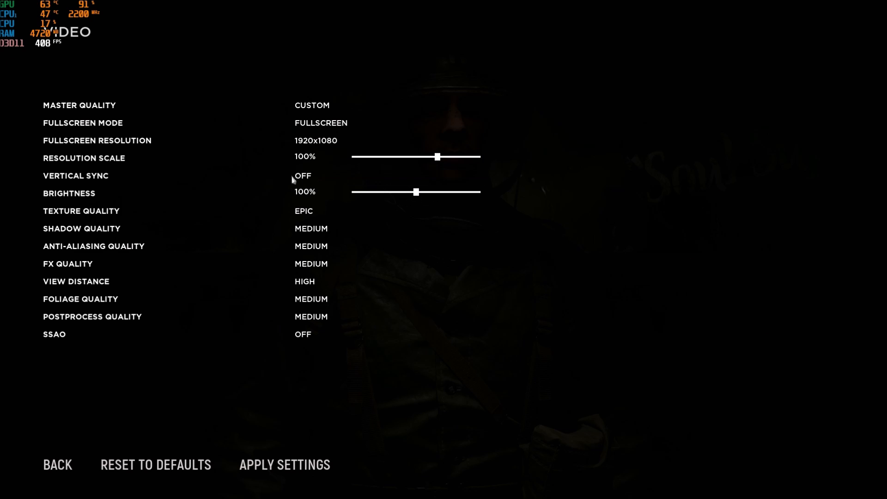
pyautogui.moveTo(298, 157)
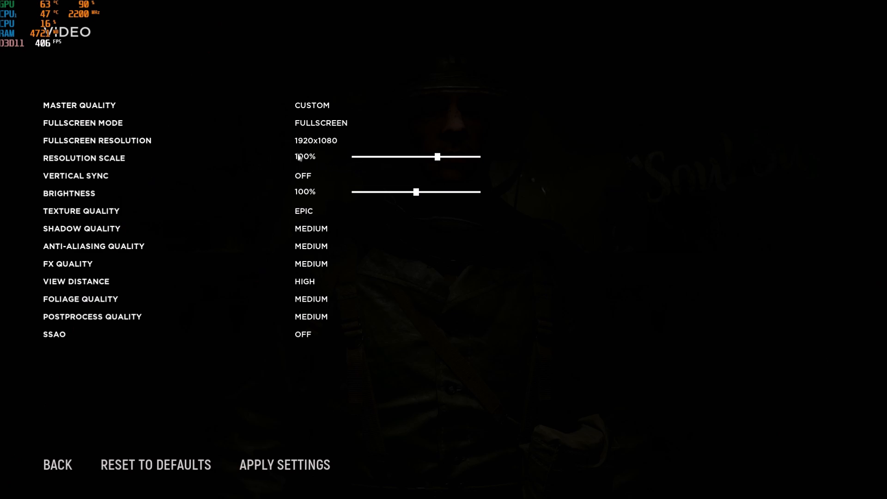
pyautogui.moveTo(400, 165)
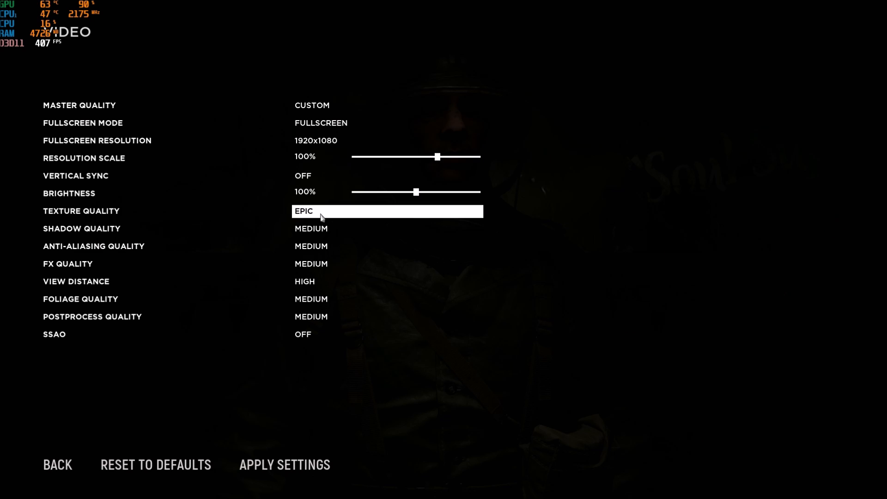
pyautogui.moveTo(339, 215)
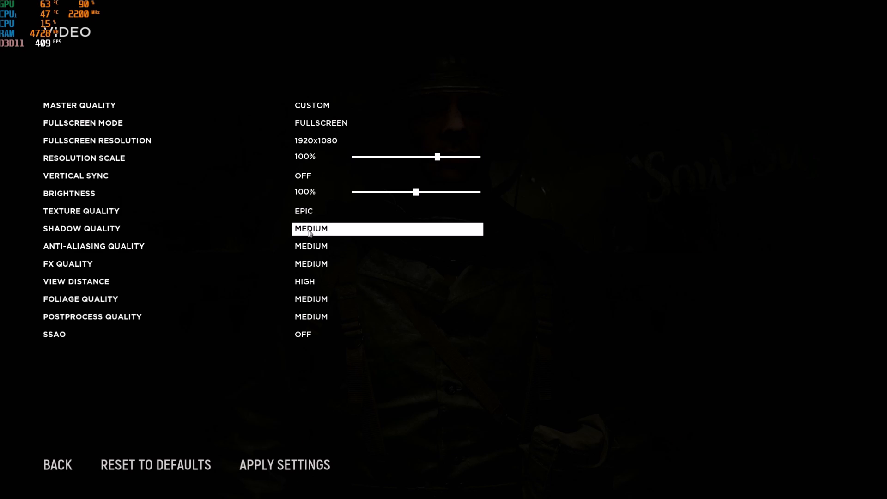
pyautogui.click(387, 228)
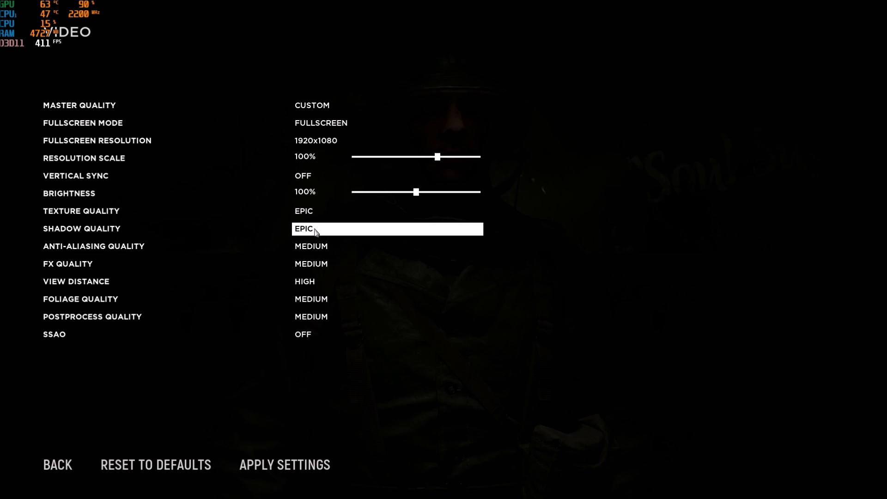
pyautogui.click(386, 228)
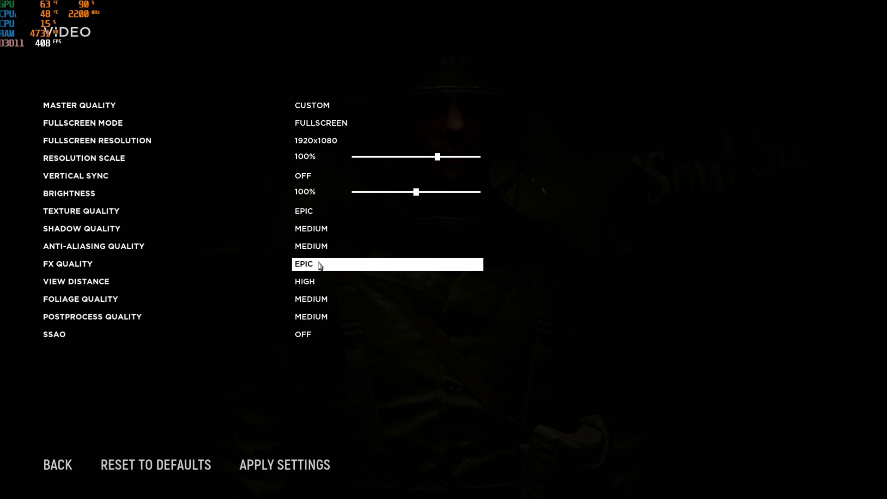
# Step: Cycle FX Quality from Epic down to Medium, matching the other Medium quality settings
pyautogui.click(387, 263)
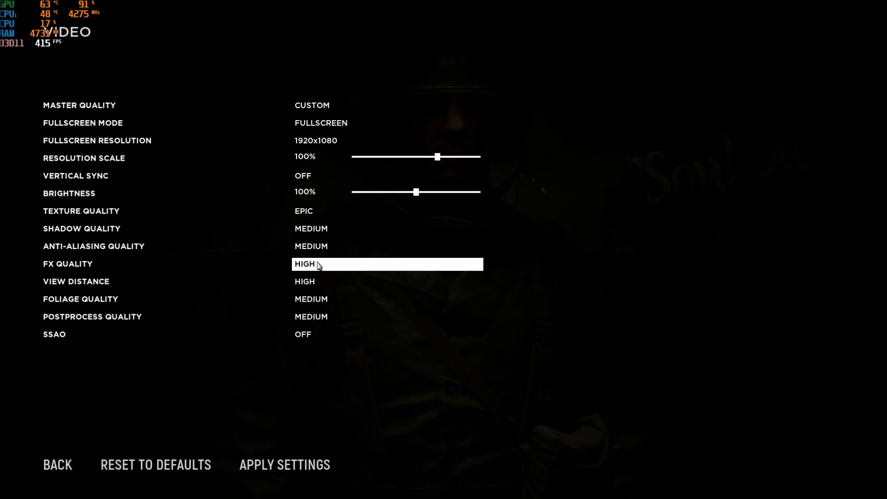
pyautogui.click(387, 263)
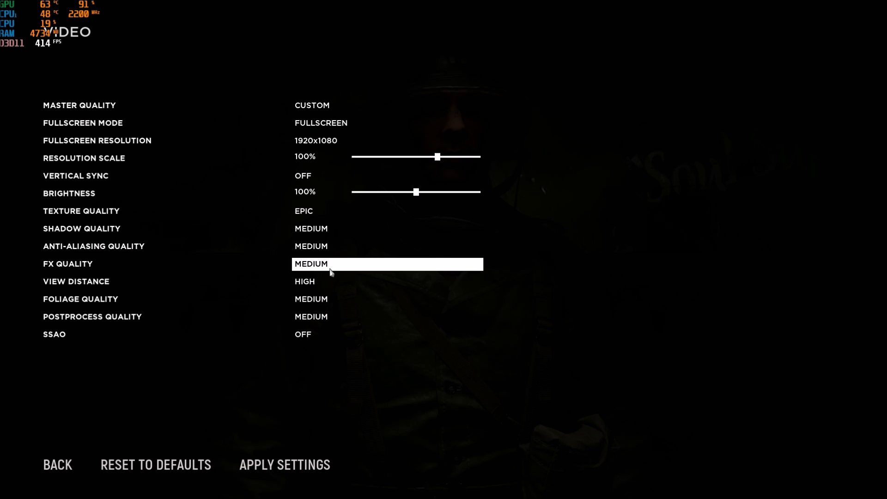
pyautogui.click(387, 264)
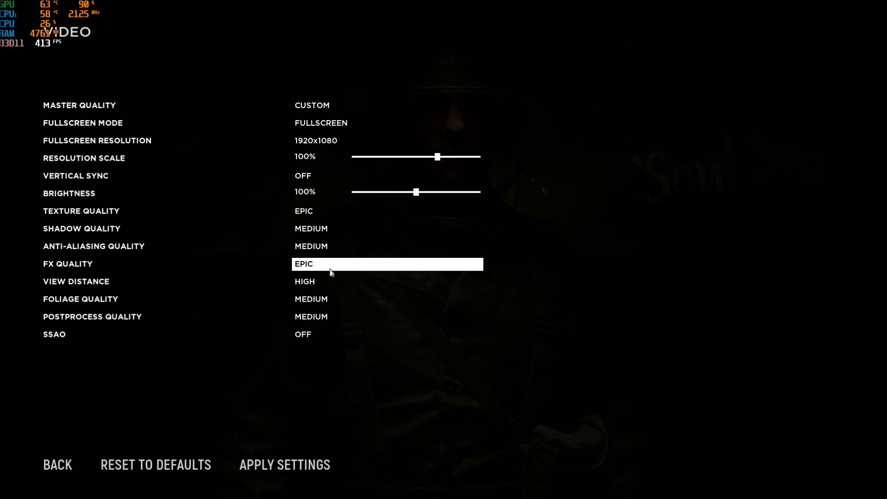
pyautogui.click(387, 263)
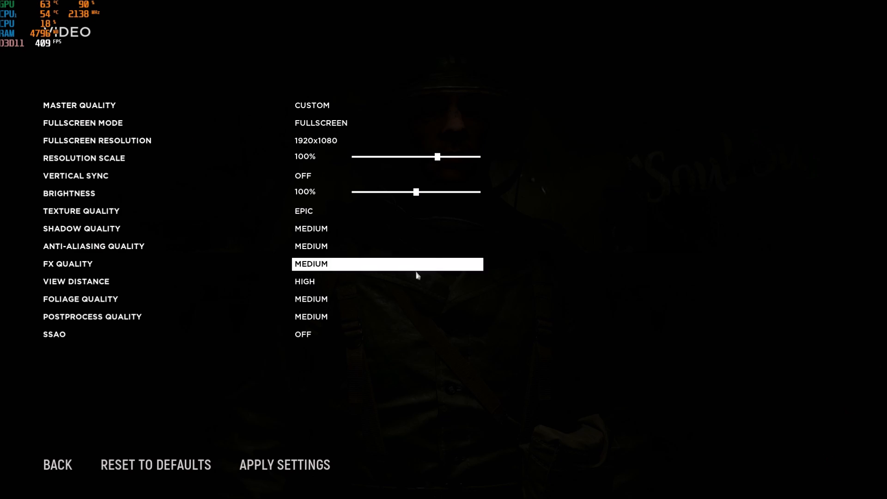
pyautogui.moveTo(421, 258)
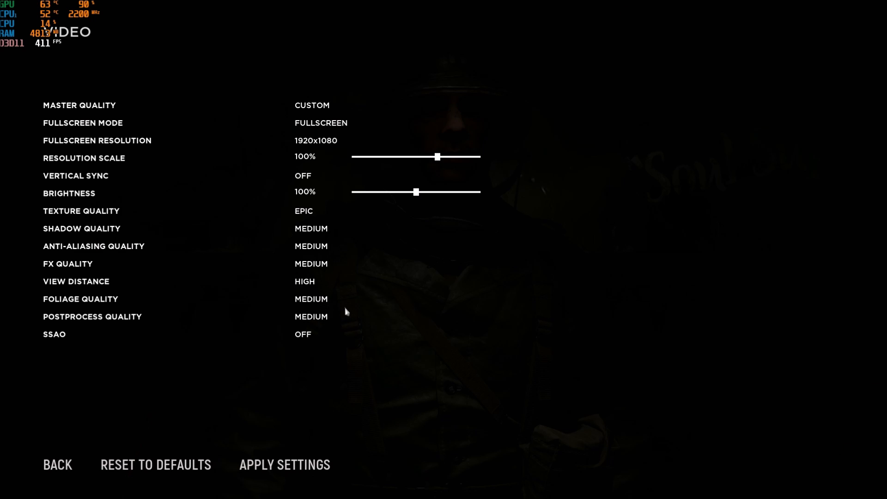
pyautogui.moveTo(85, 306)
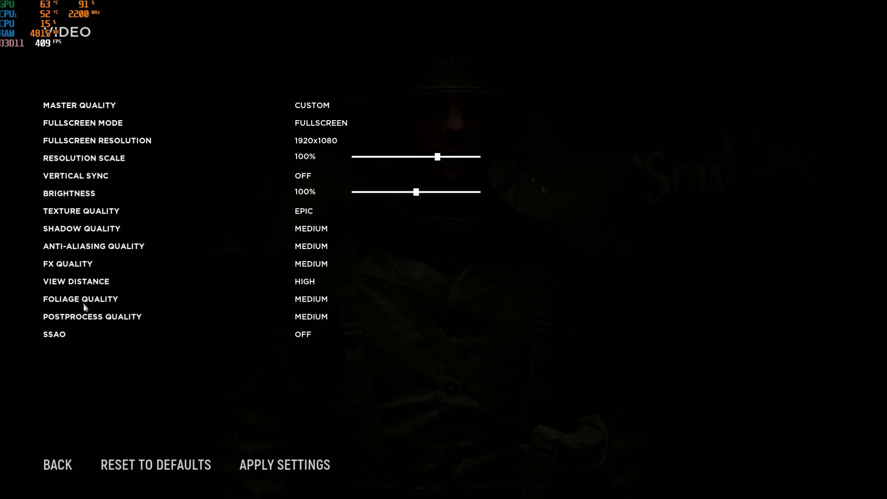
pyautogui.moveTo(75, 205)
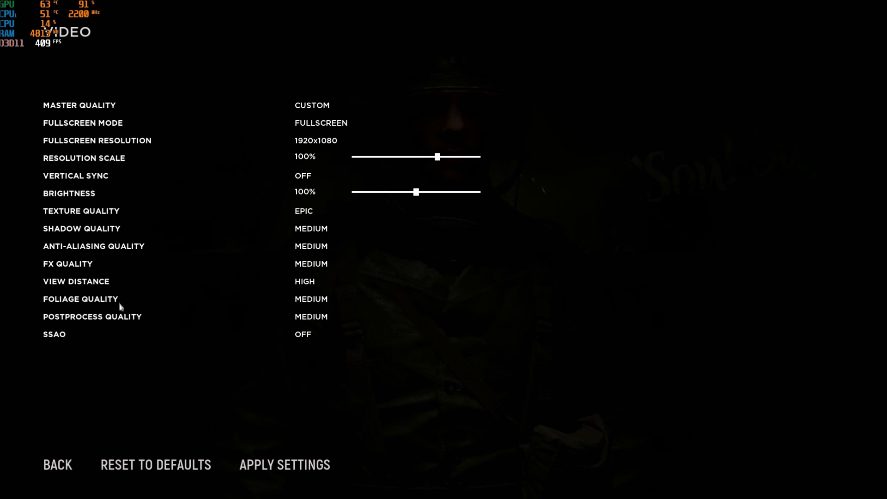
pyautogui.moveTo(190, 314)
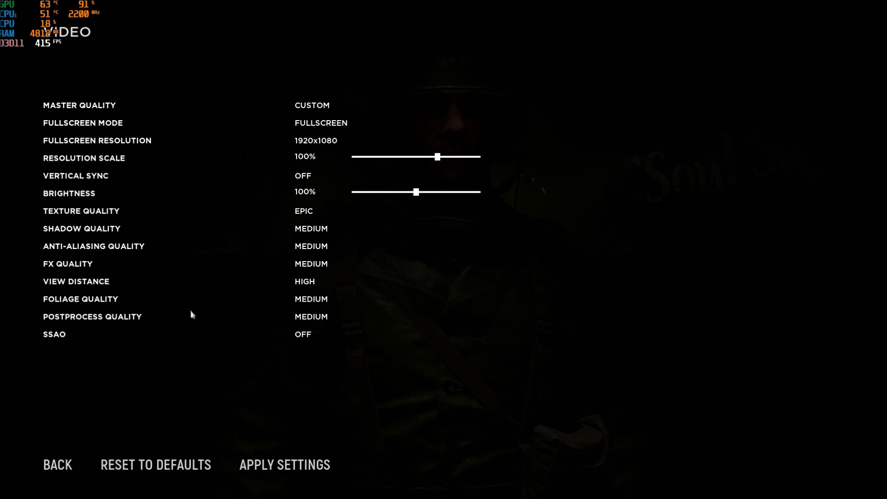
pyautogui.moveTo(149, 326)
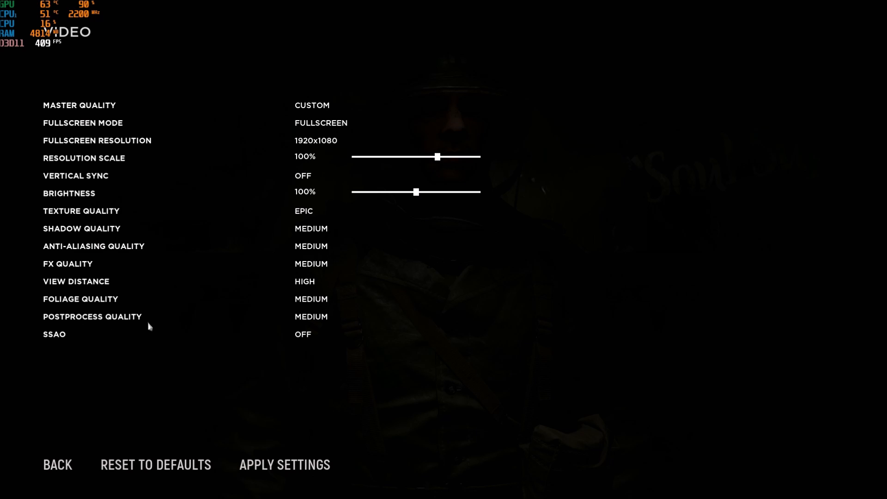
pyautogui.click(310, 316)
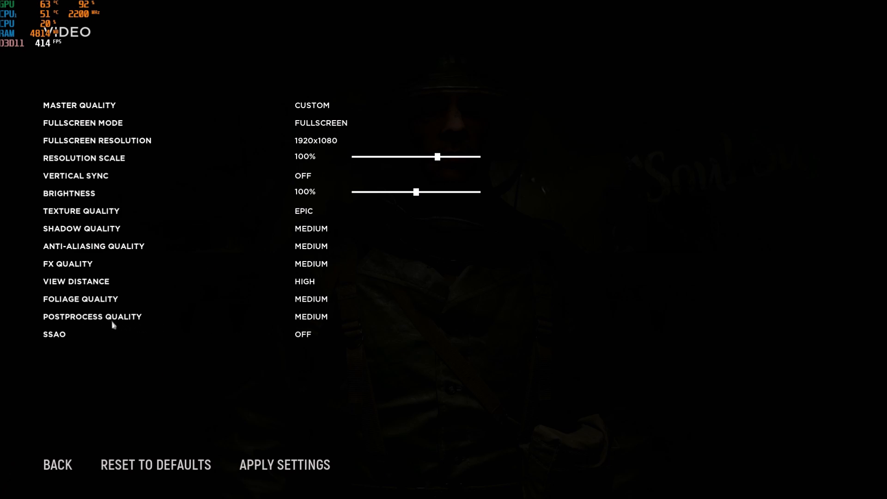
pyautogui.moveTo(404, 332)
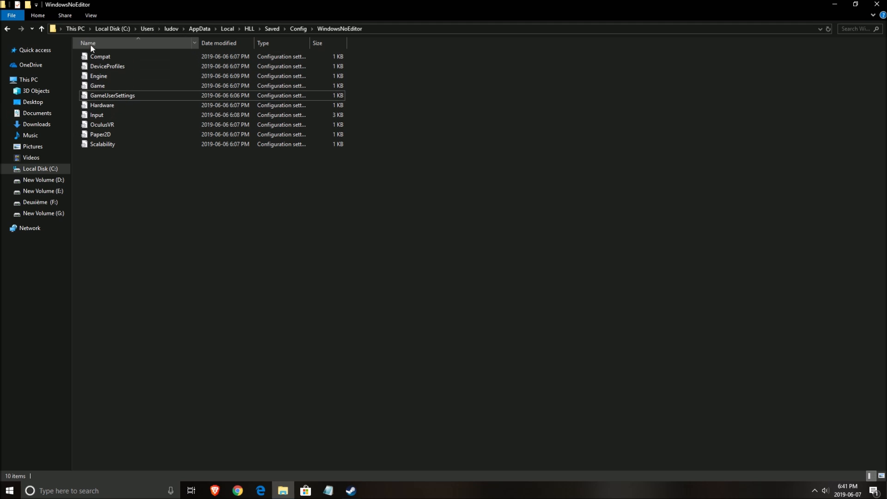
pyautogui.moveTo(165, 41)
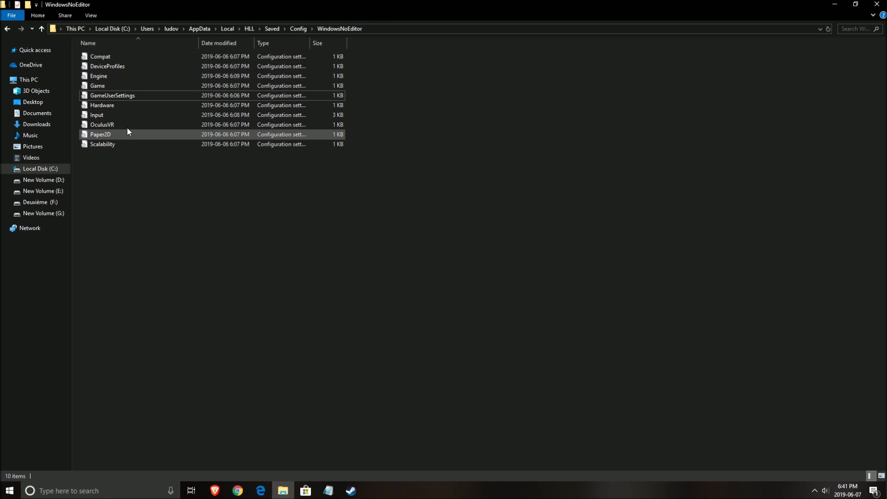
# Step: Select and open the GameUserSettings file from the WindowsNoEditor config folder
pyautogui.click(112, 95)
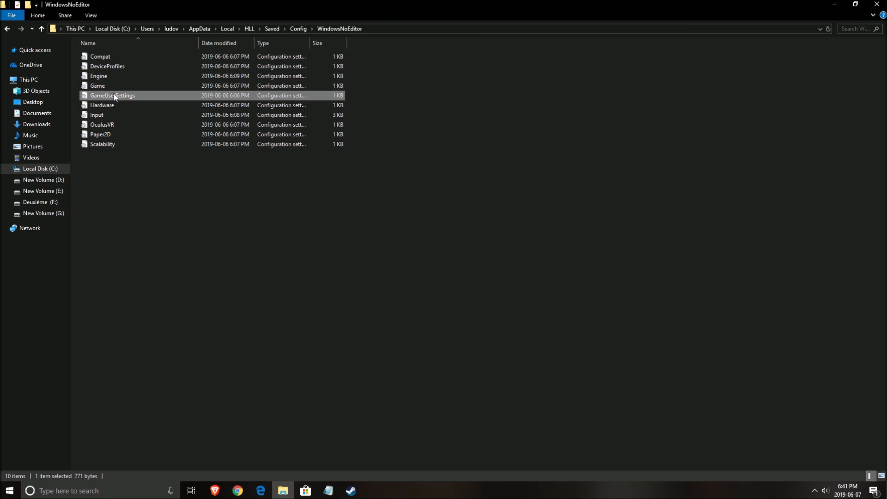
pyautogui.doubleClick(111, 95)
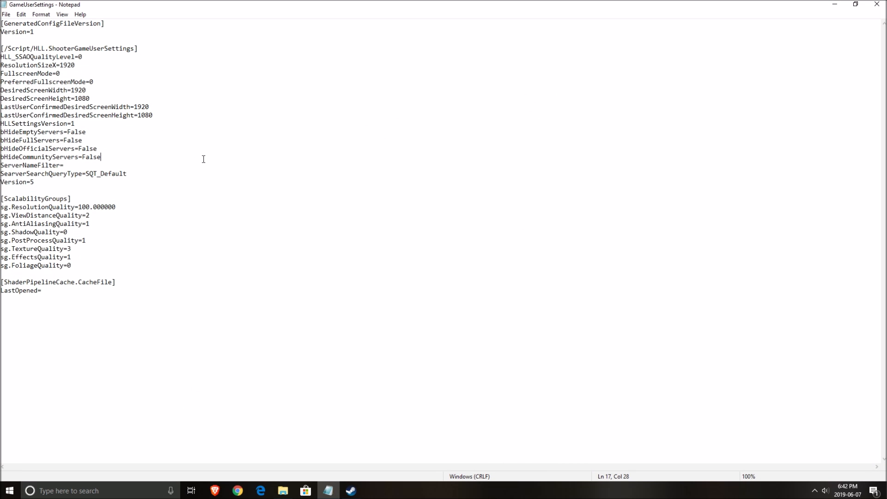
# Step: Edit the sg.ShadowQuality value in GameUserSettings and save the file
pyautogui.tripleClick(33, 232)
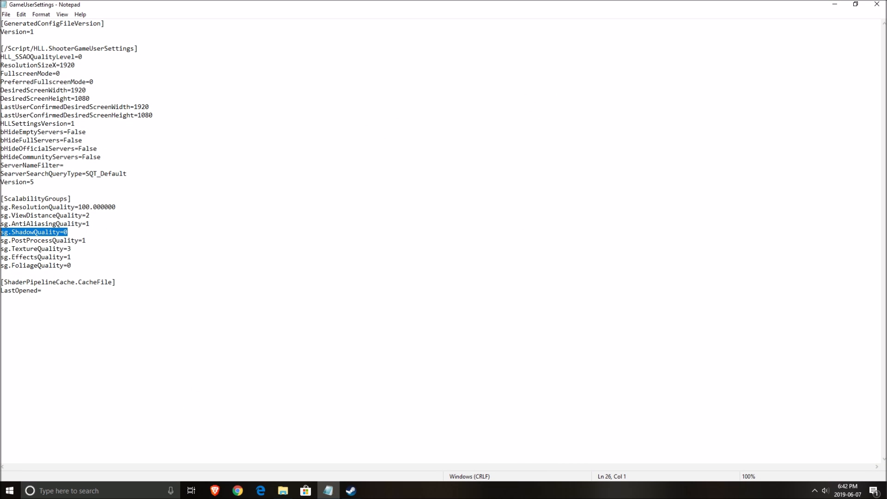
pyautogui.moveTo(150, 250)
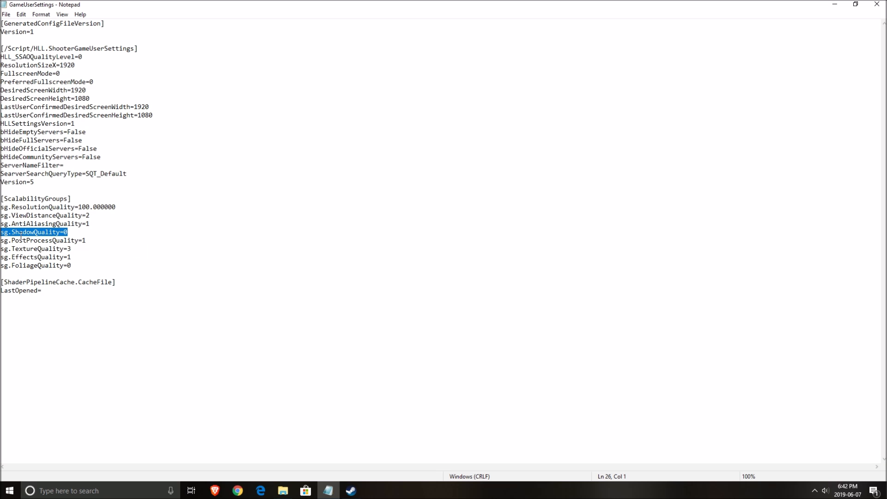
pyautogui.moveTo(111, 263)
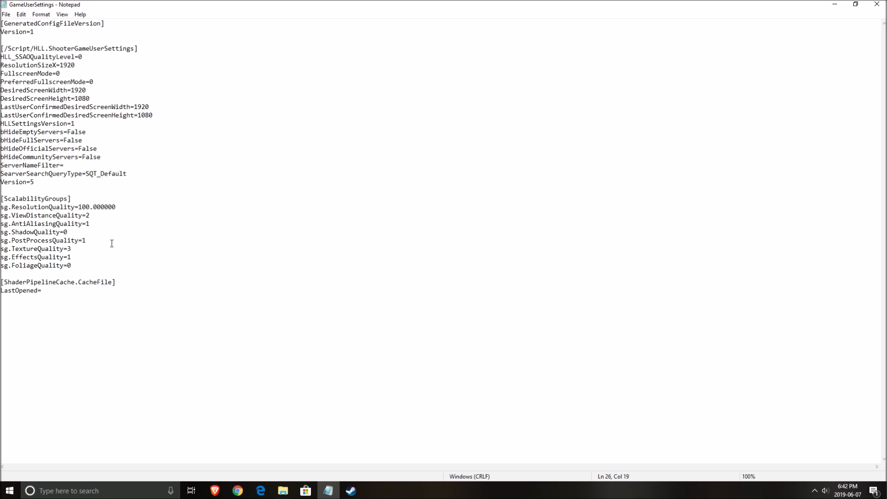
pyautogui.write('1')
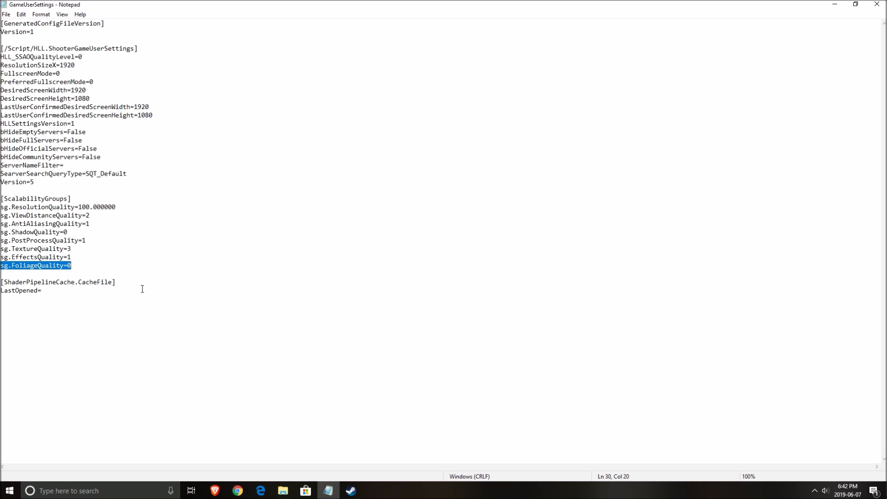
pyautogui.click(6, 14)
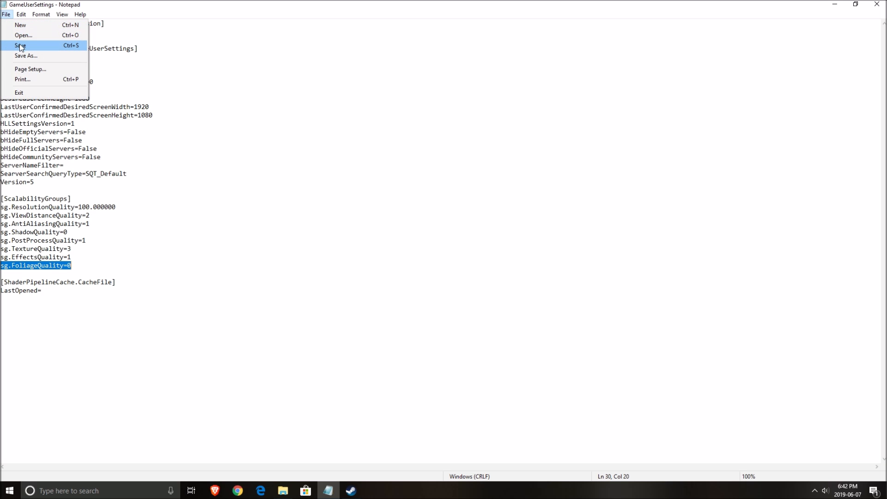